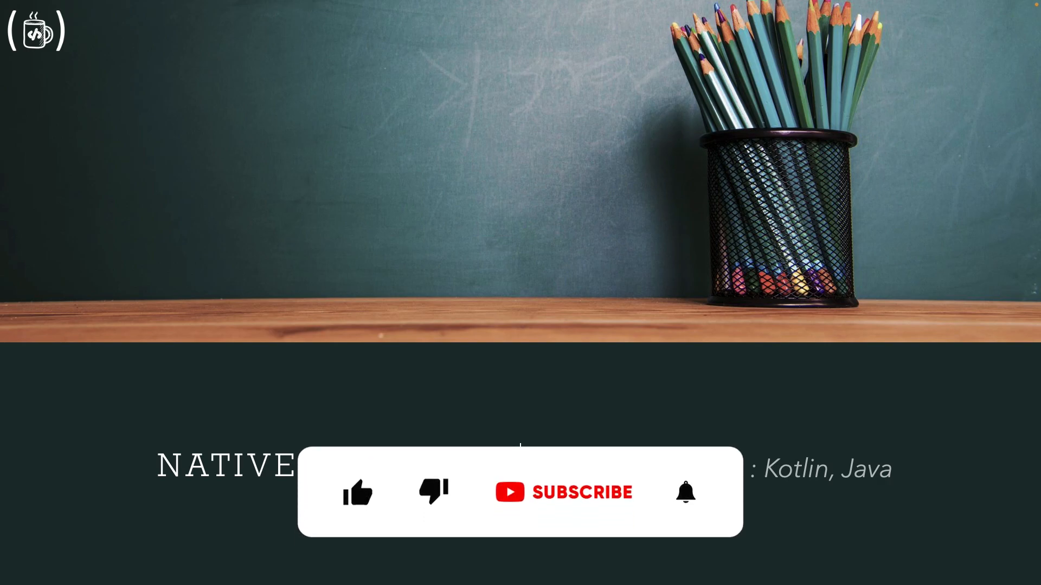
# - Advance the slideshow from the title slide to the Programming Languages slide
pyautogui.click(357, 492)
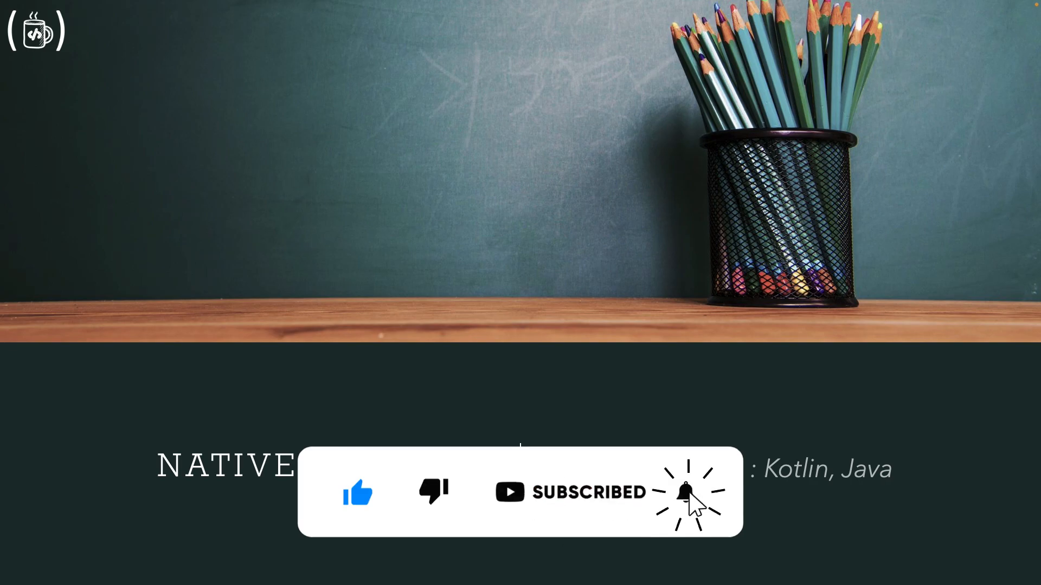
pyautogui.click(687, 491)
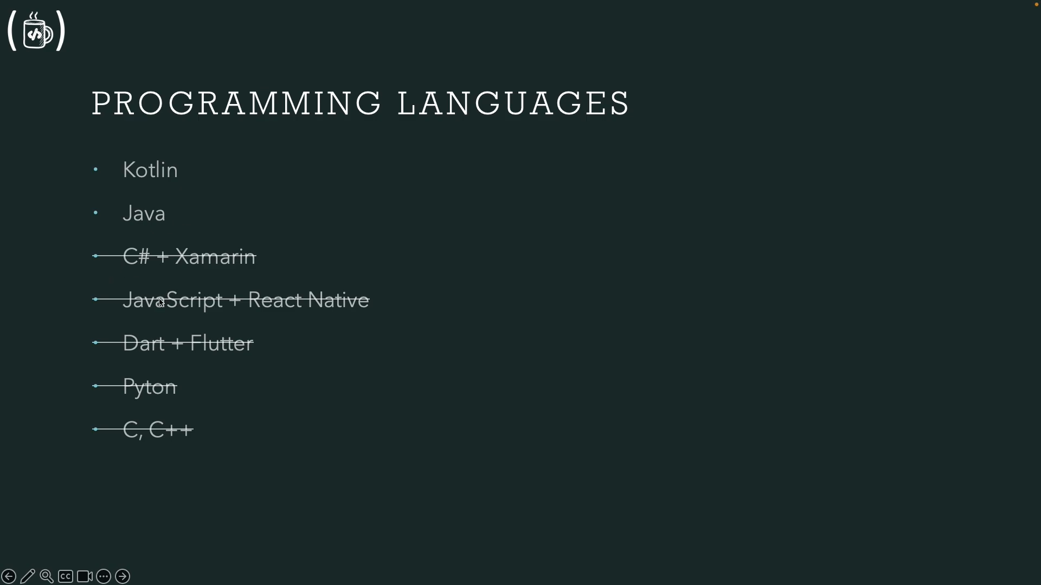
pyautogui.moveTo(187, 137)
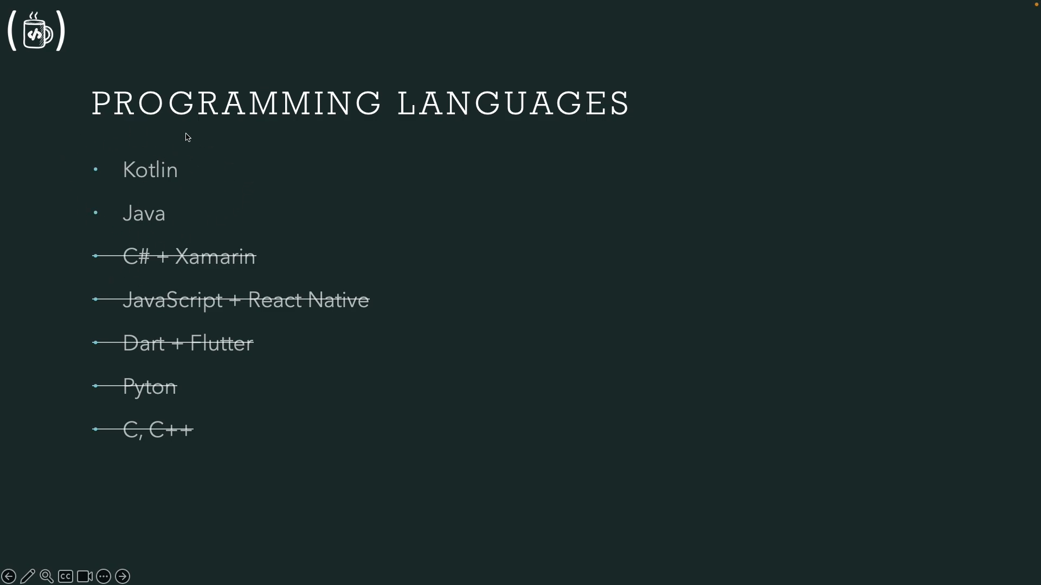
pyautogui.moveTo(144, 220)
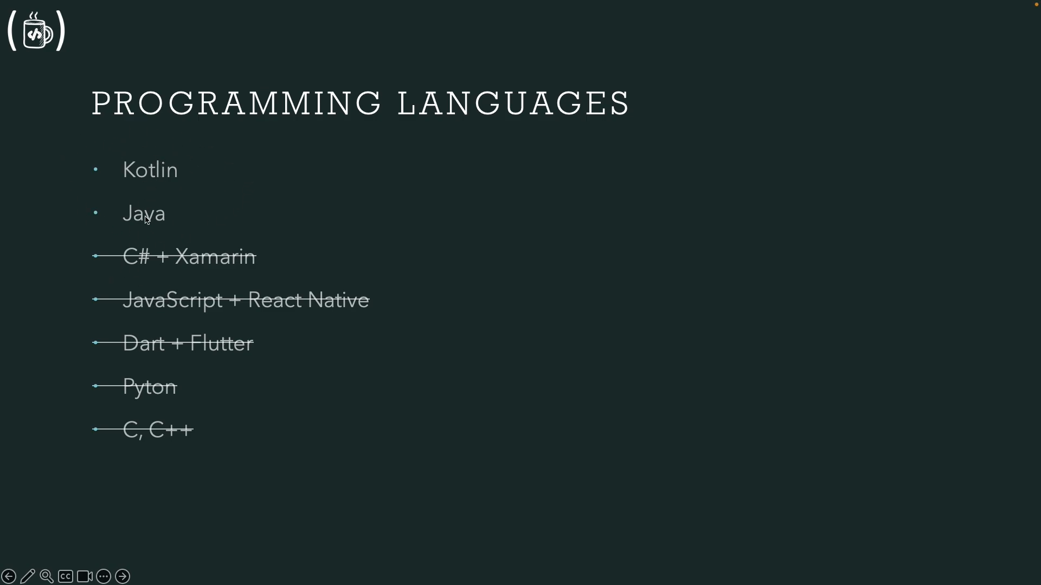
pyautogui.moveTo(232, 164)
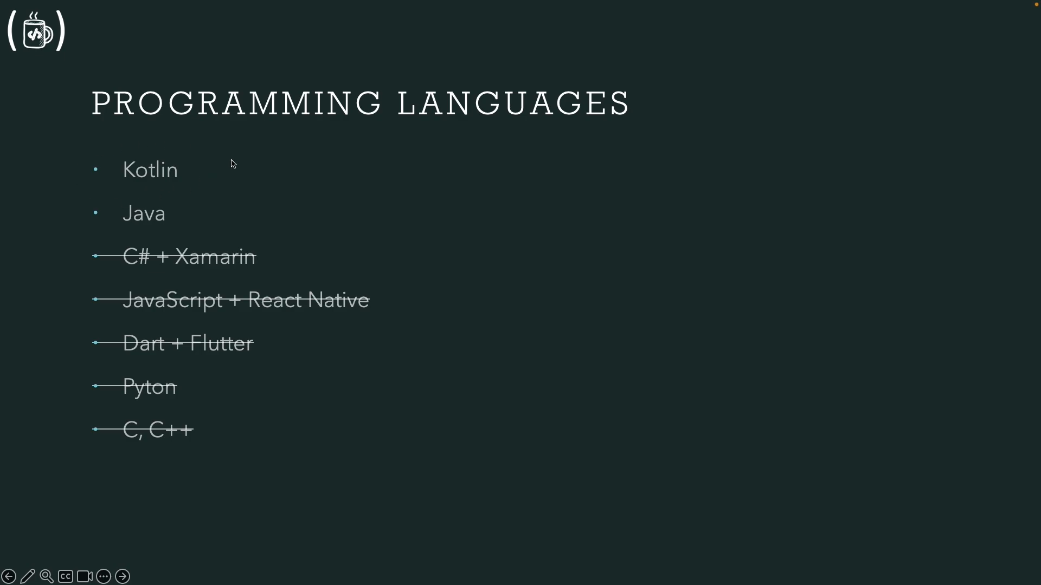
pyautogui.moveTo(78, 193)
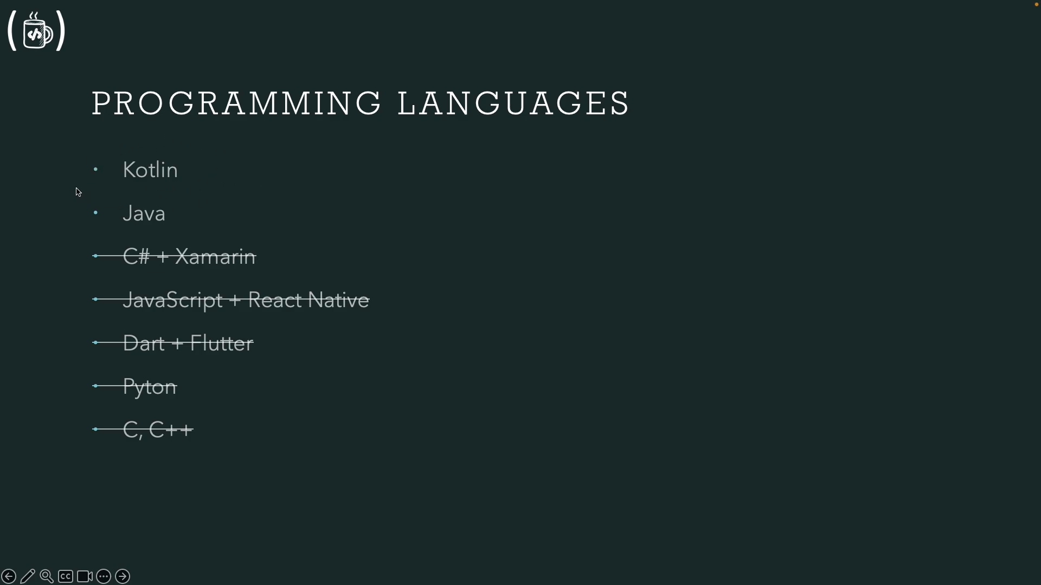
pyautogui.moveTo(215, 166)
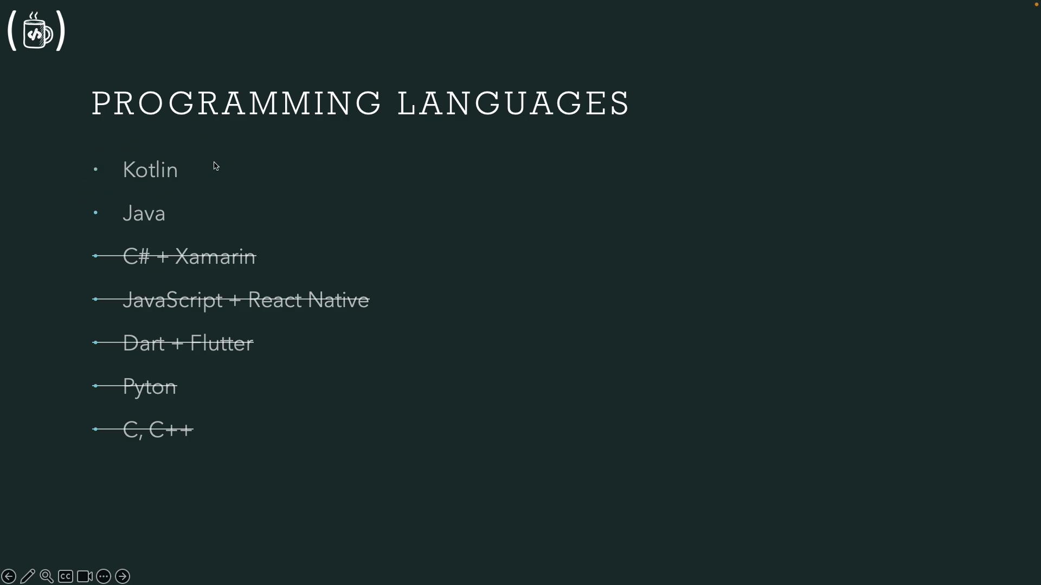
pyautogui.moveTo(202, 196)
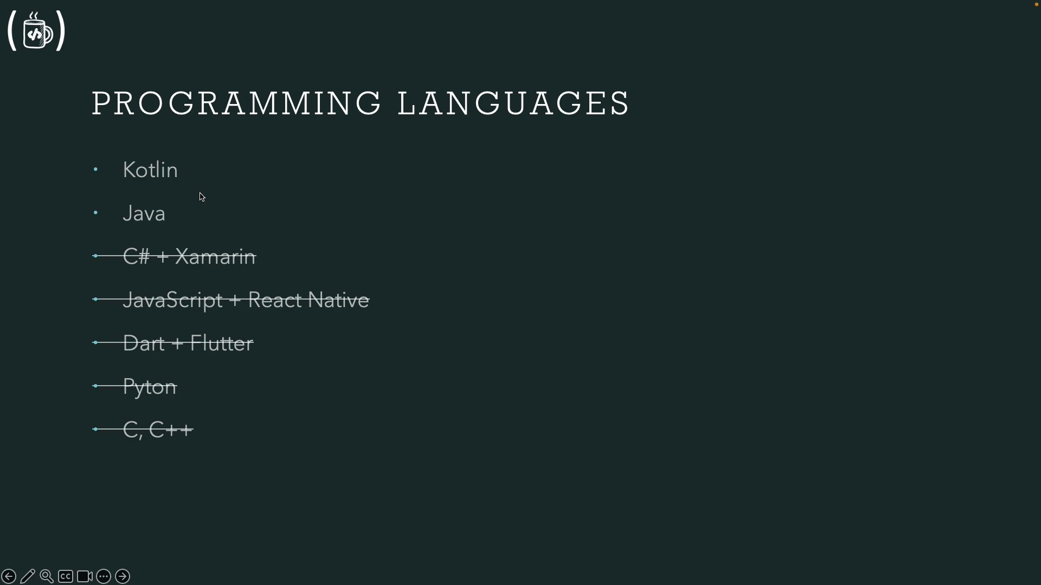
pyautogui.moveTo(194, 209)
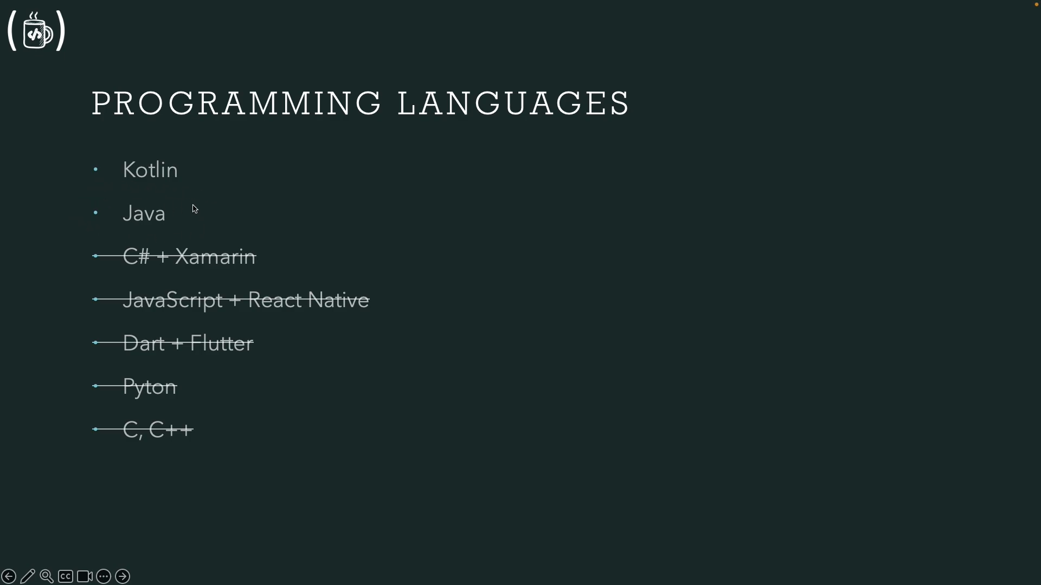
pyautogui.moveTo(179, 219)
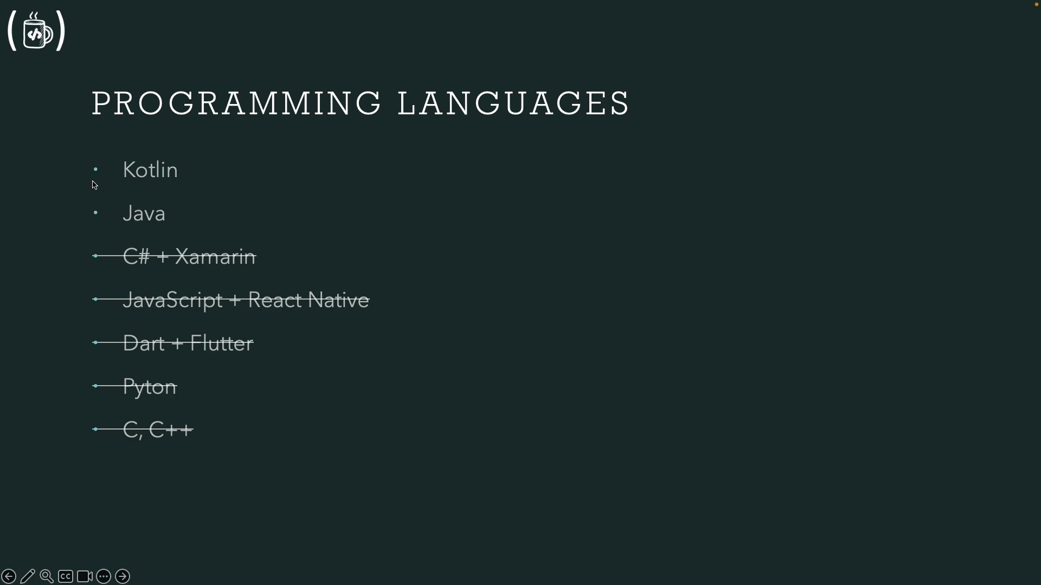
pyautogui.moveTo(175, 163)
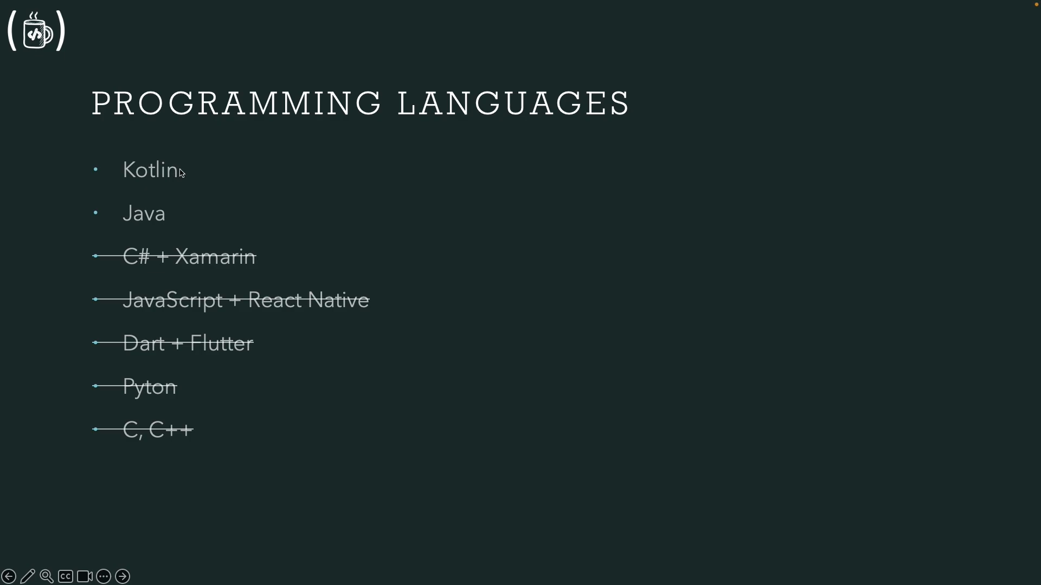
pyautogui.moveTo(172, 269)
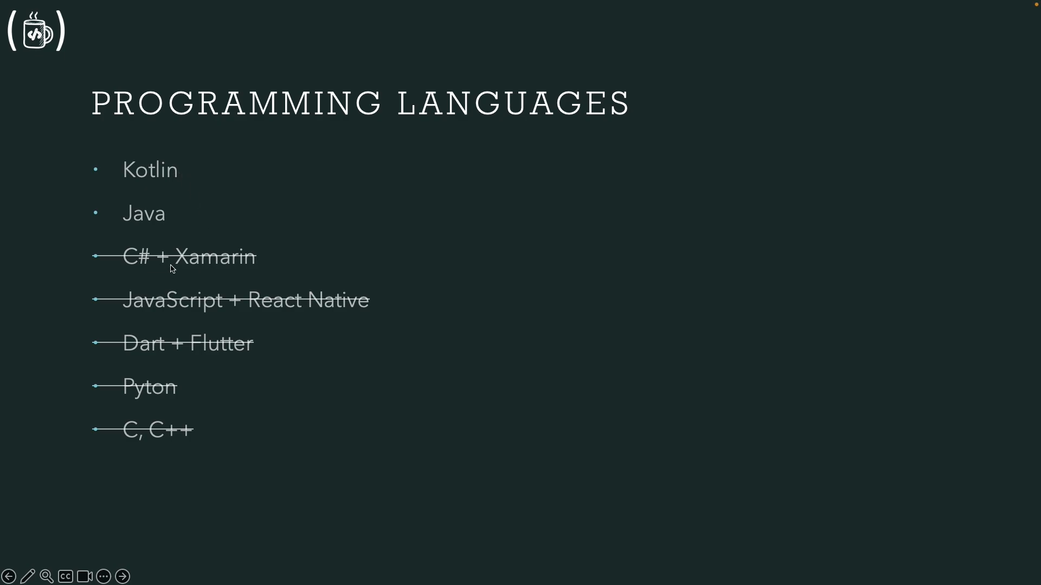
pyautogui.moveTo(251, 361)
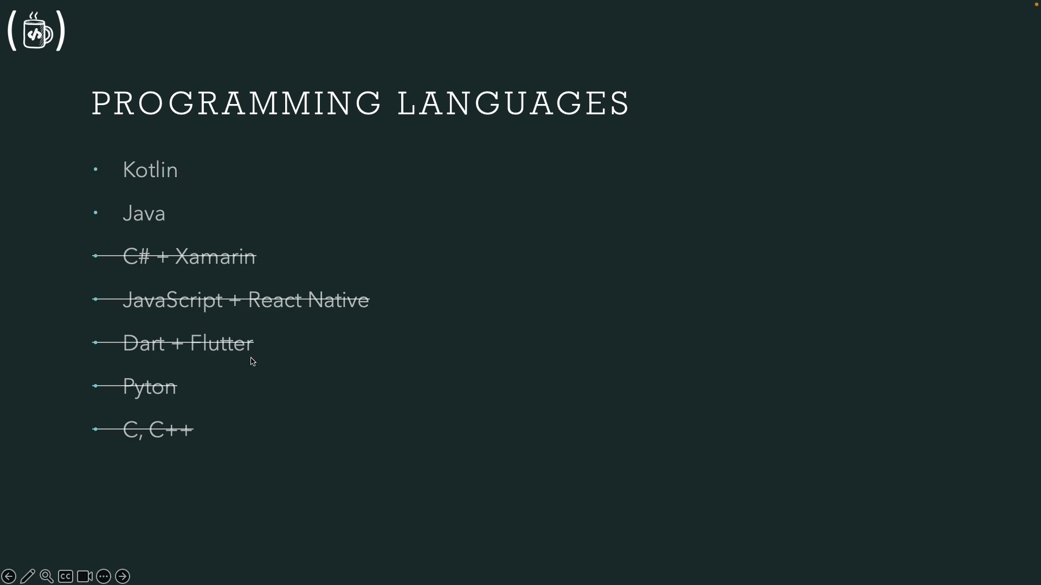
pyautogui.moveTo(322, 144)
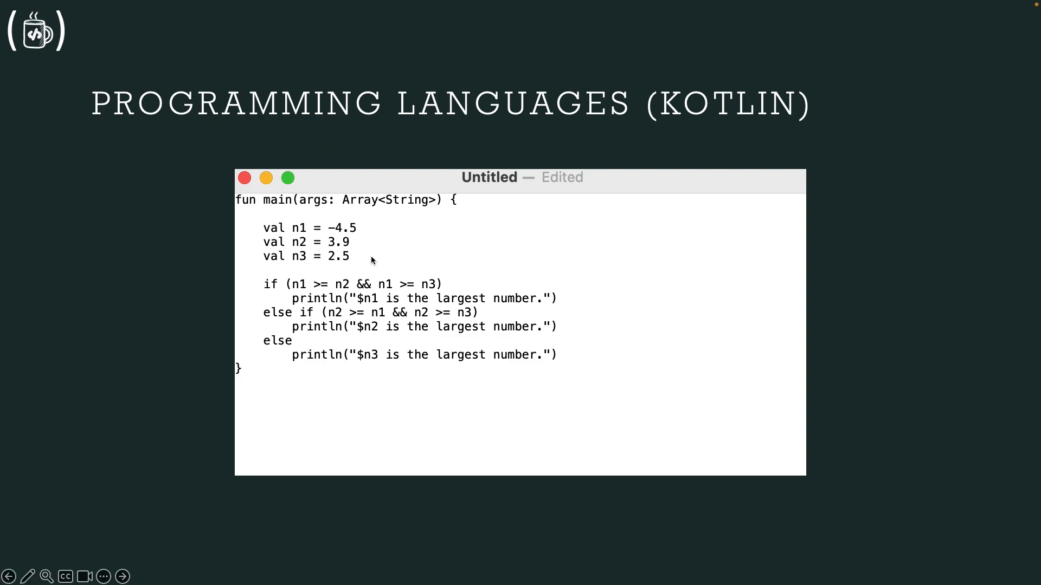
pyautogui.moveTo(323, 327)
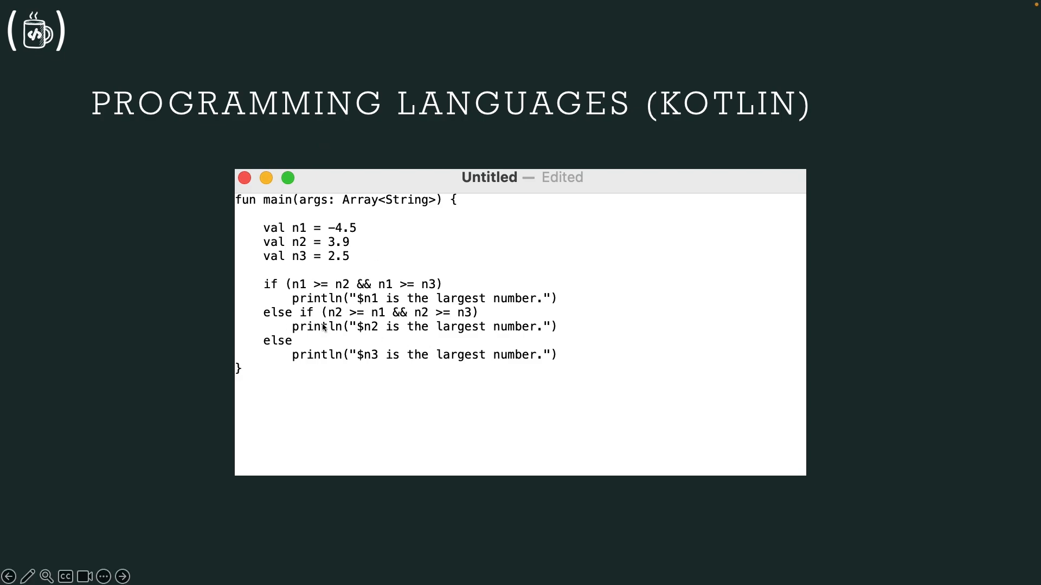
pyautogui.moveTo(312, 286)
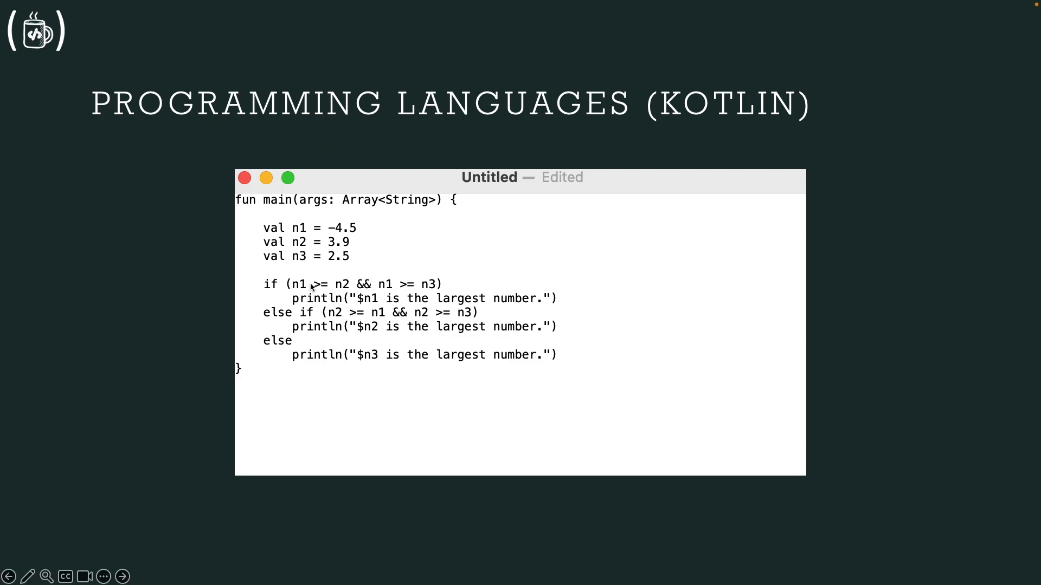